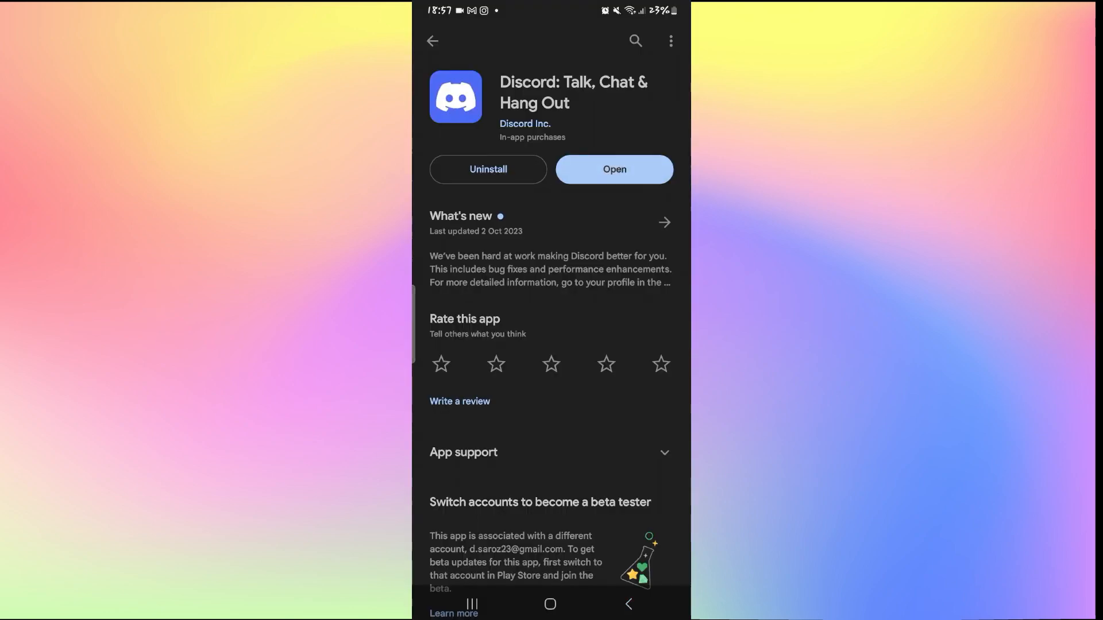
Launch Discord from the Play Store, answer the notification prompt, then switch to YouTube.
click(613, 169)
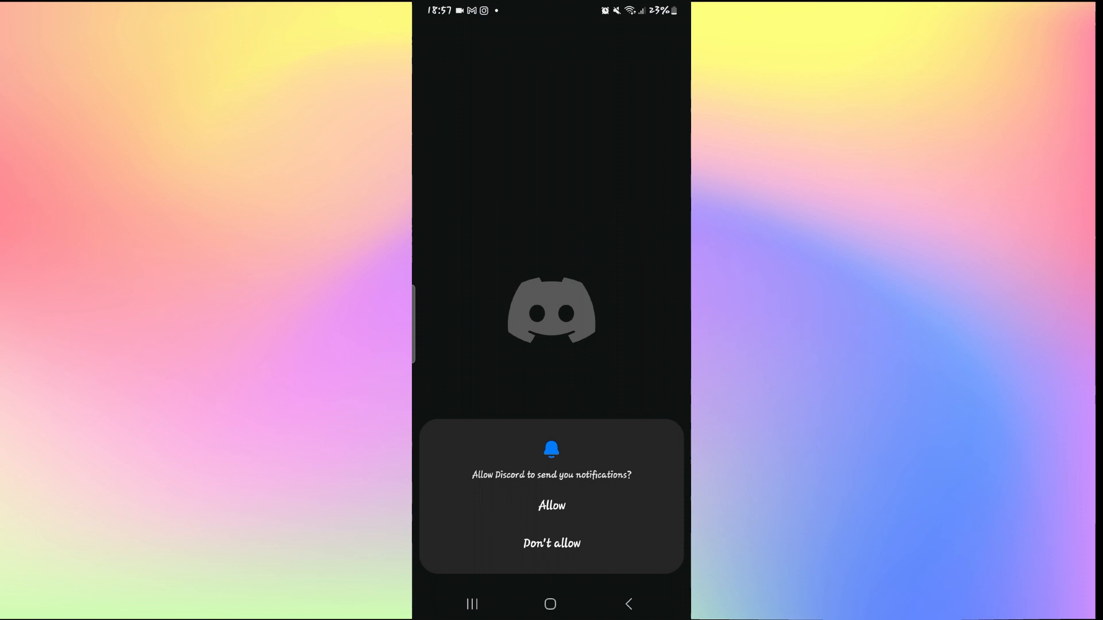
click(552, 505)
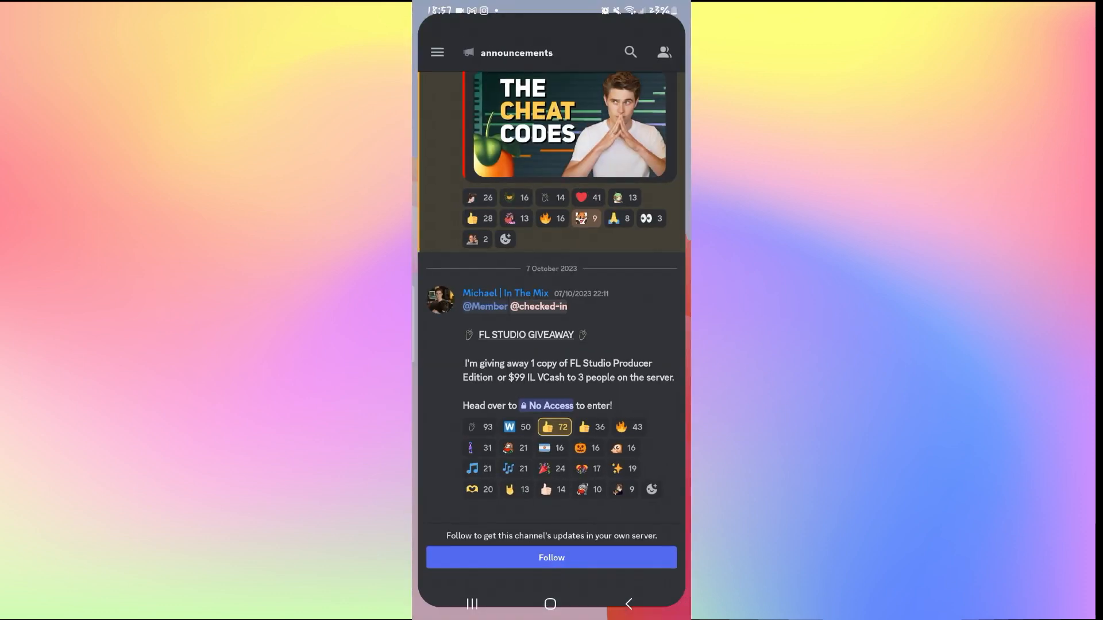
click(549, 603)
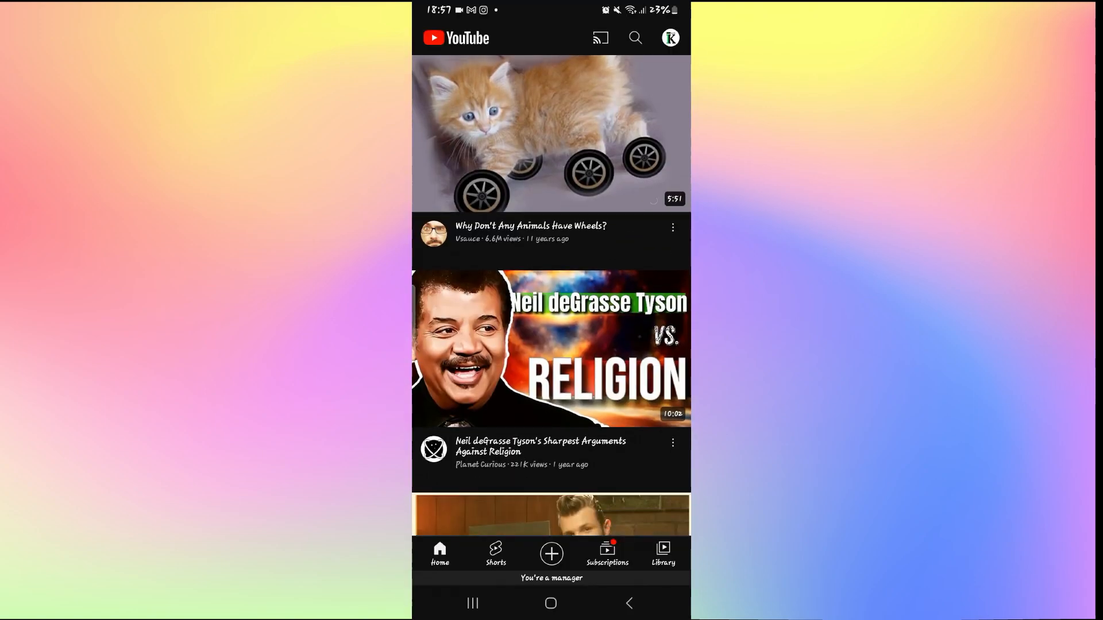
Scroll the YouTube home feed to confirm the internet works, then return home.
scroll(down, 3)
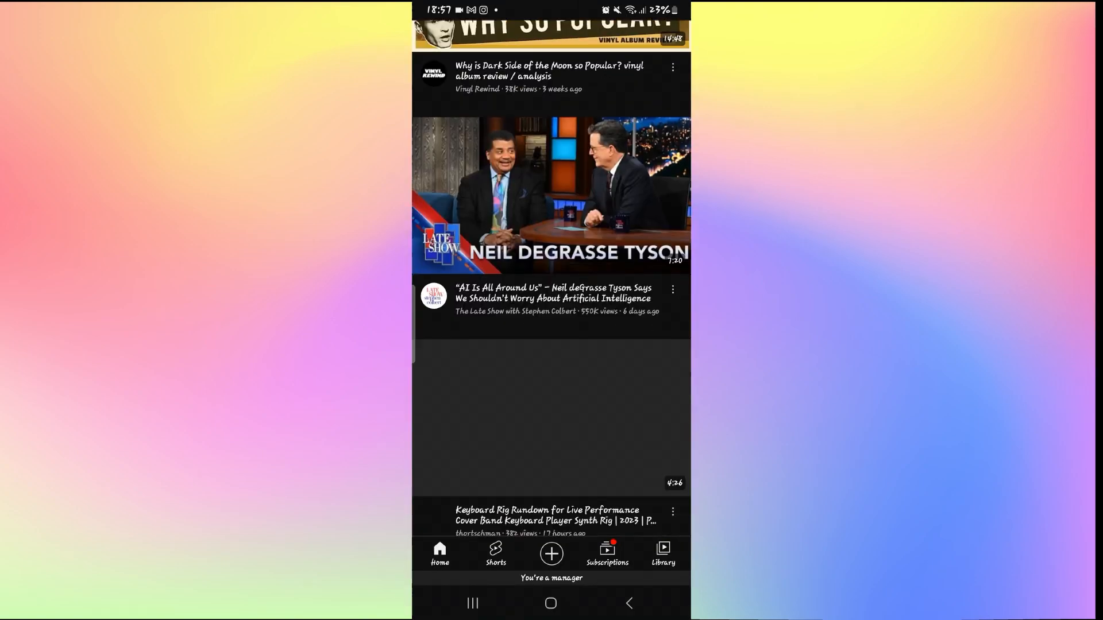
scroll(up, 3)
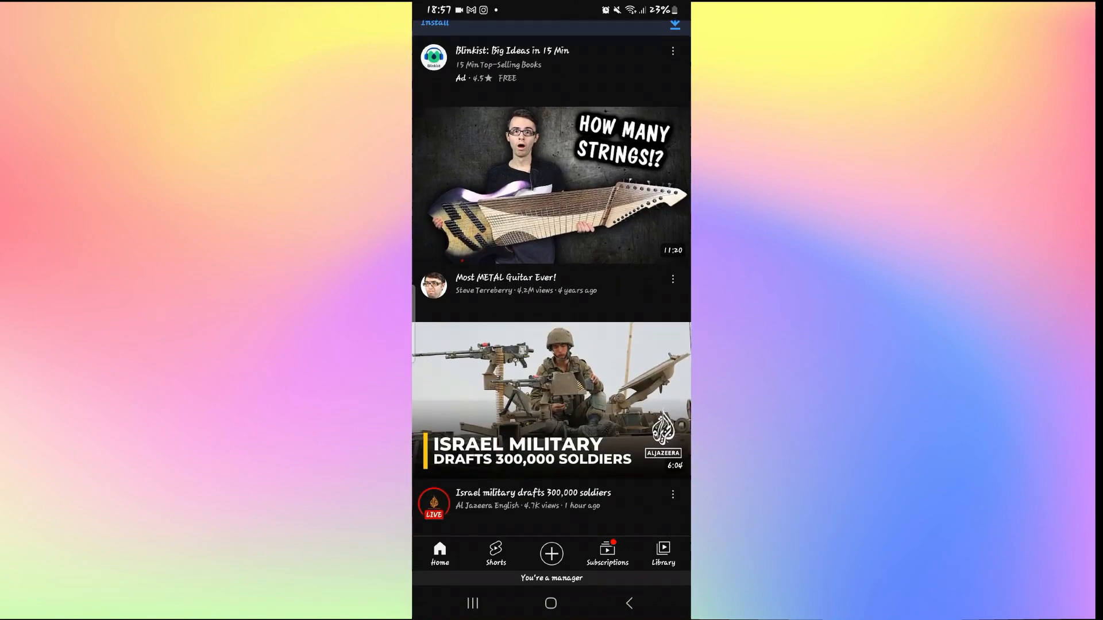
click(551, 603)
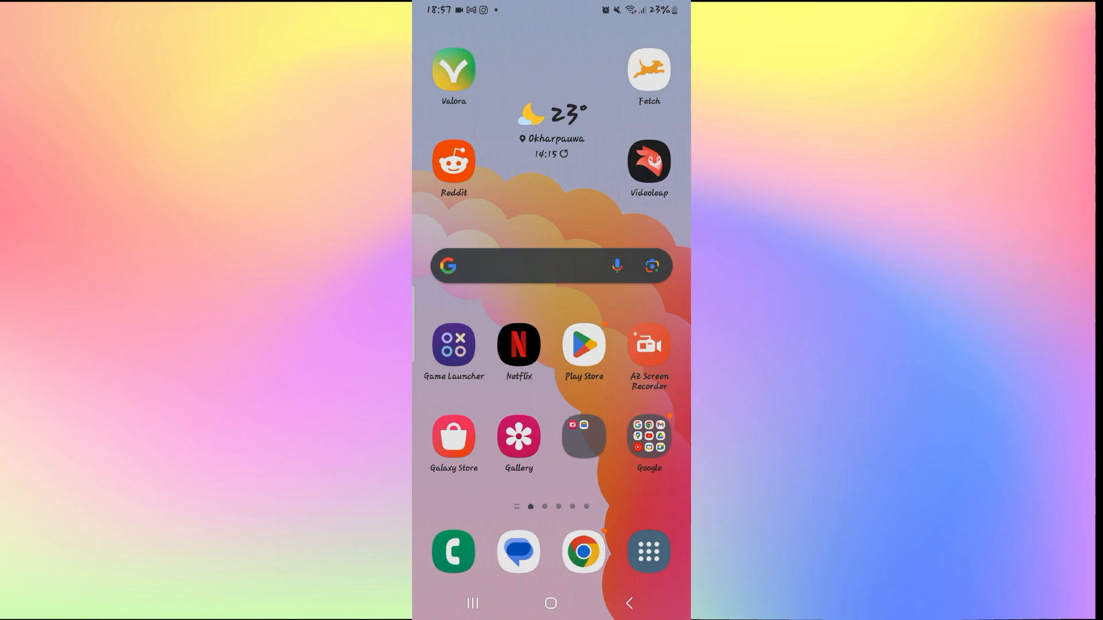
Confirm Discord has no update pending in Play Store, reopen it, then pull down quick settings.
click(583, 345)
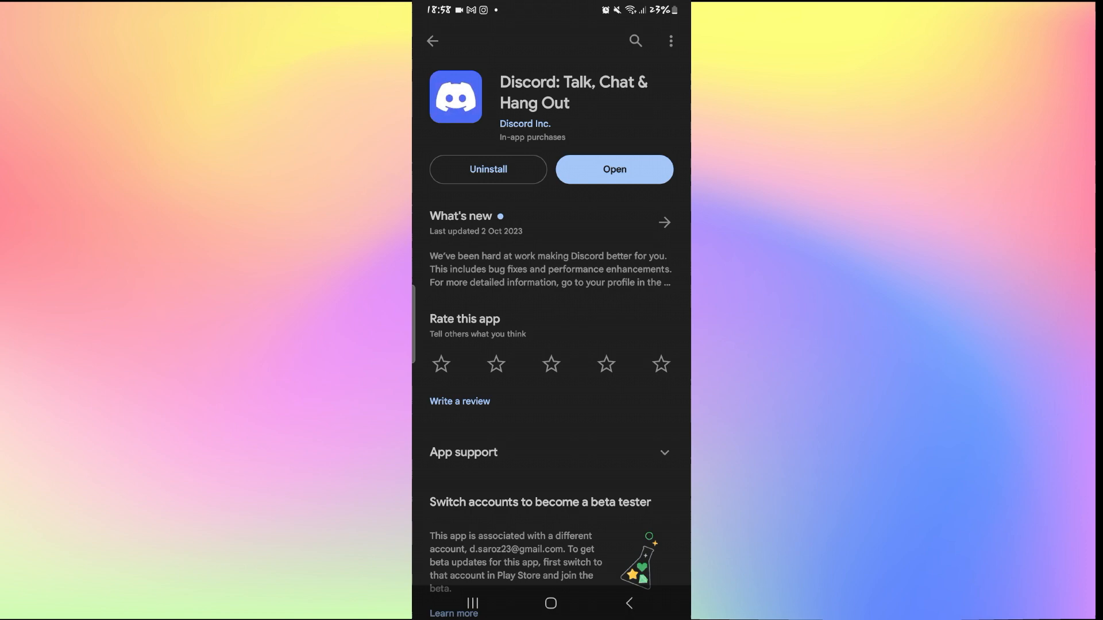
click(662, 222)
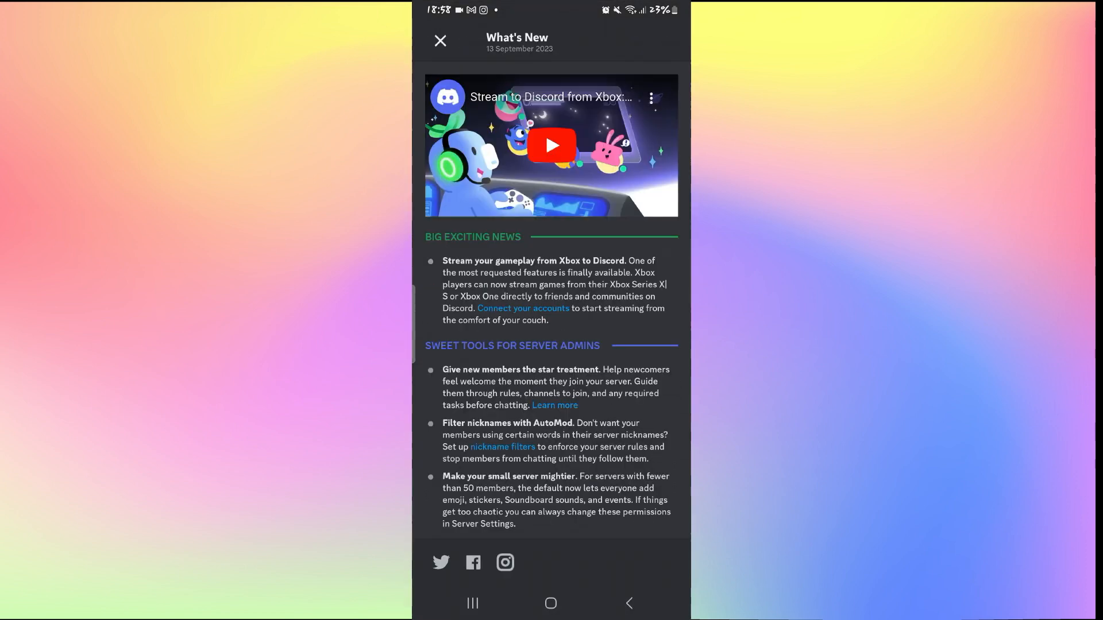
click(439, 41)
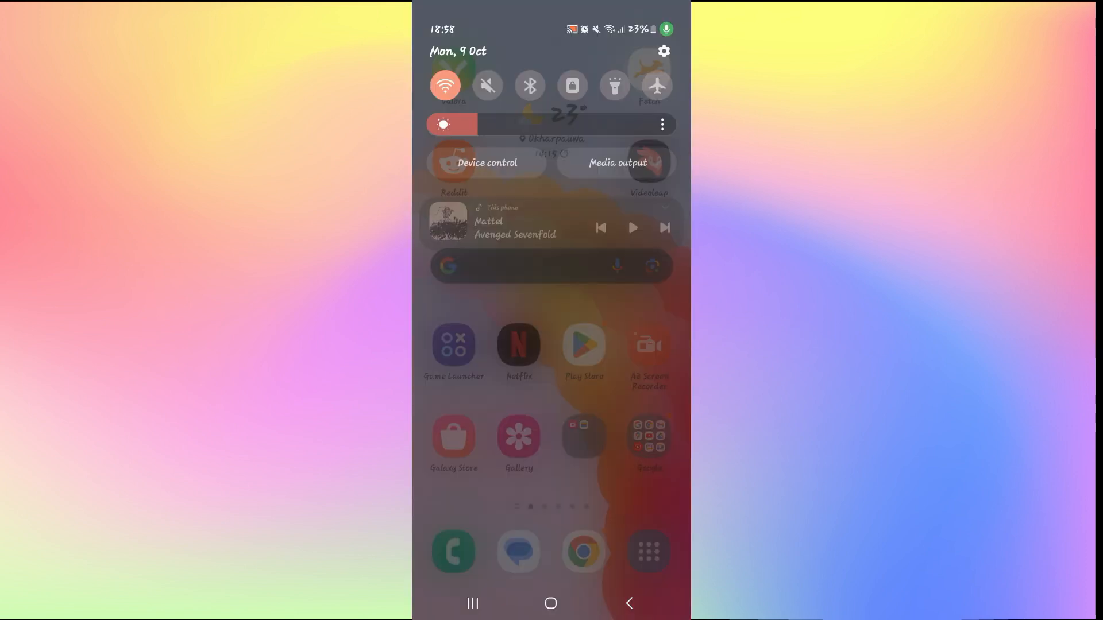
Go to the installed apps list in Android Settings.
click(661, 50)
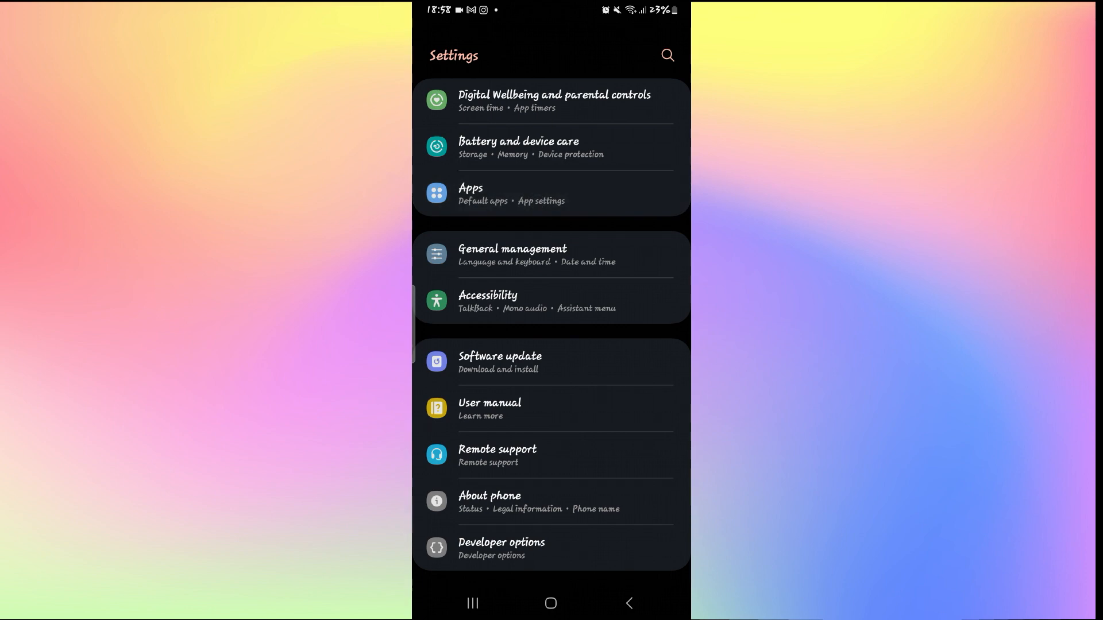
click(551, 194)
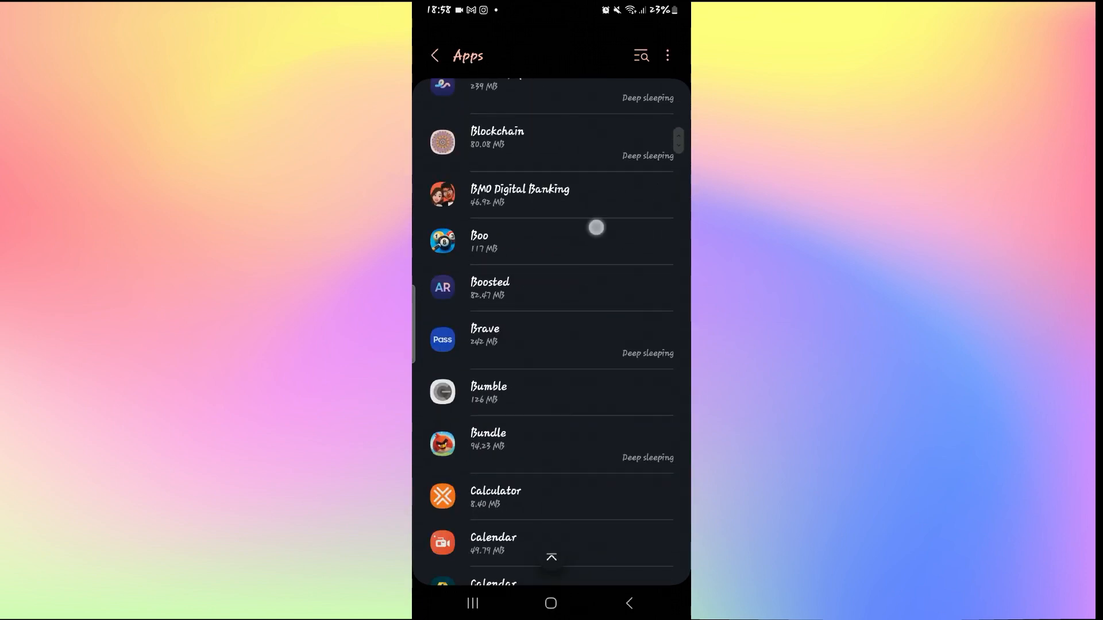
scroll(down, 3)
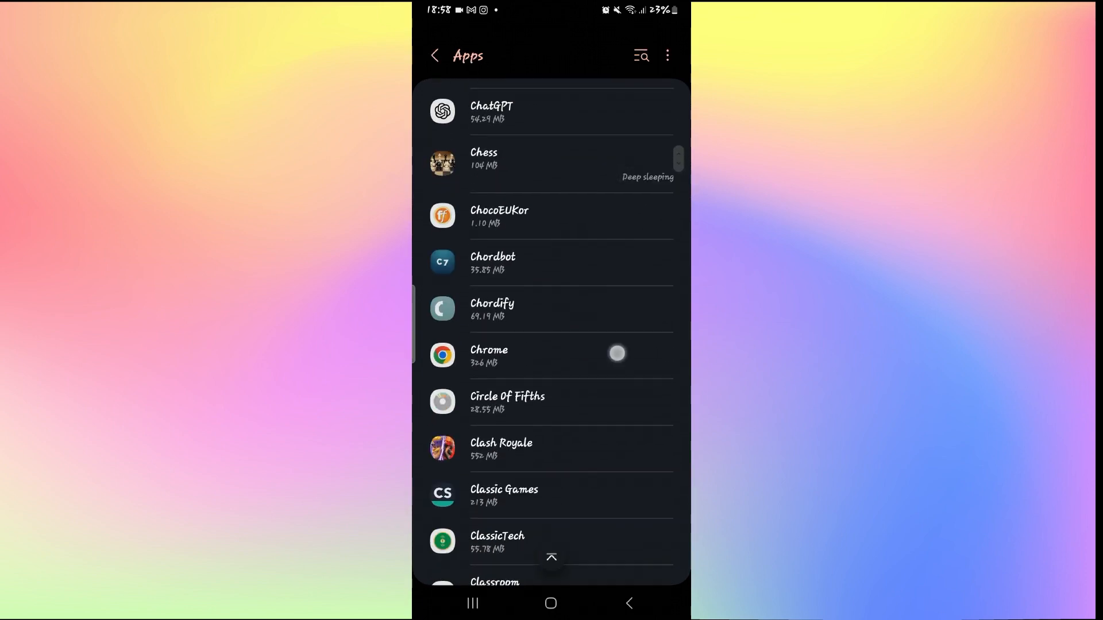
scroll(down, 3)
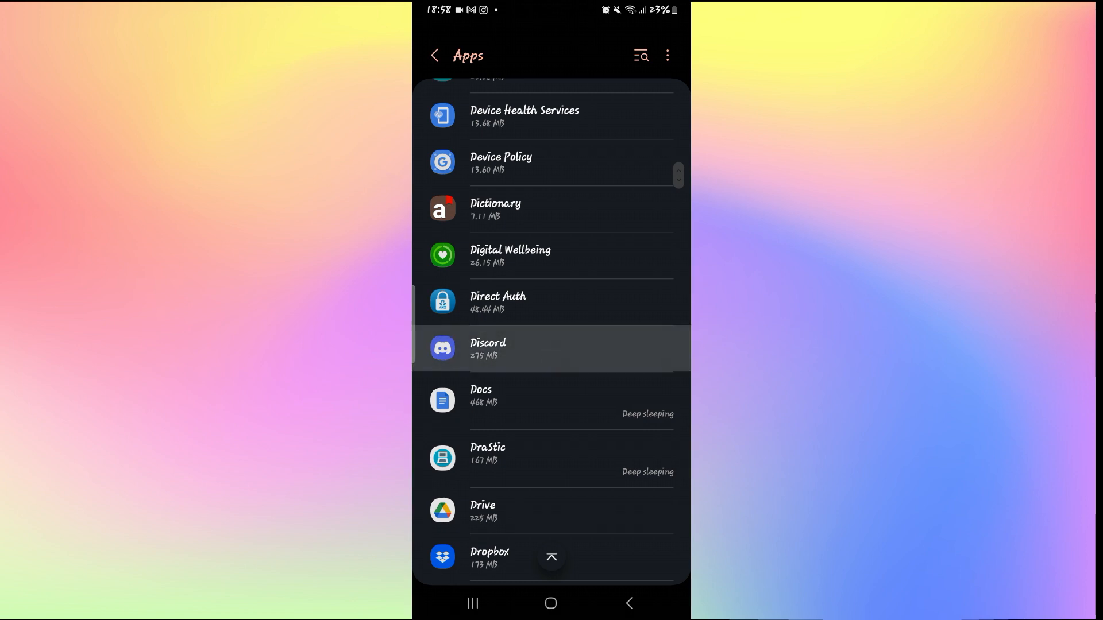
Force stop Discord from its app info page and confirm.
click(551, 349)
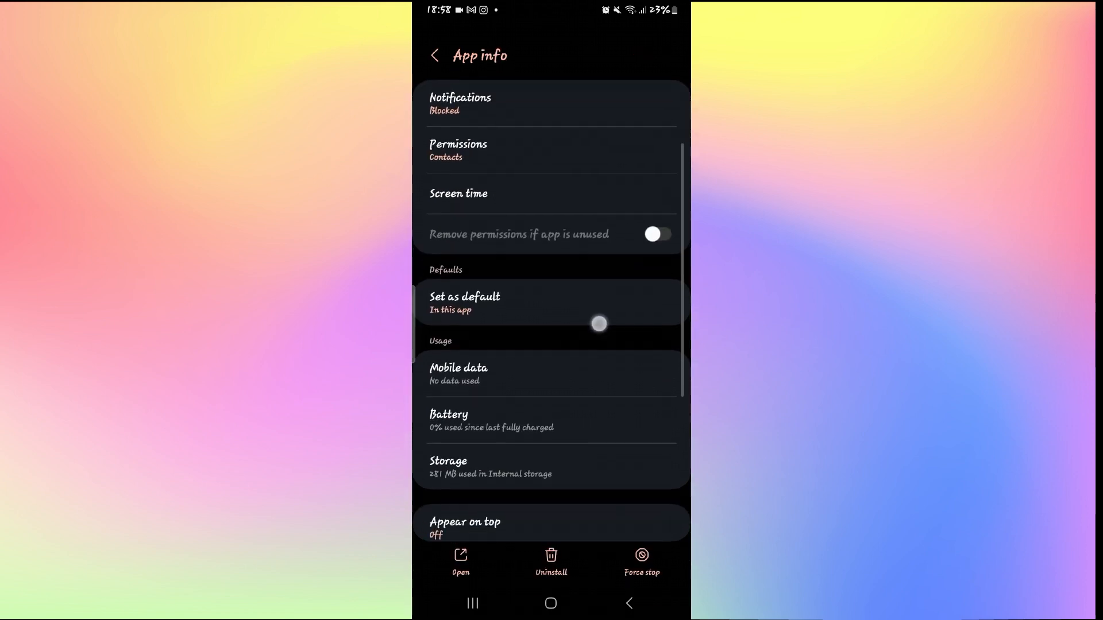
scroll(down, 3)
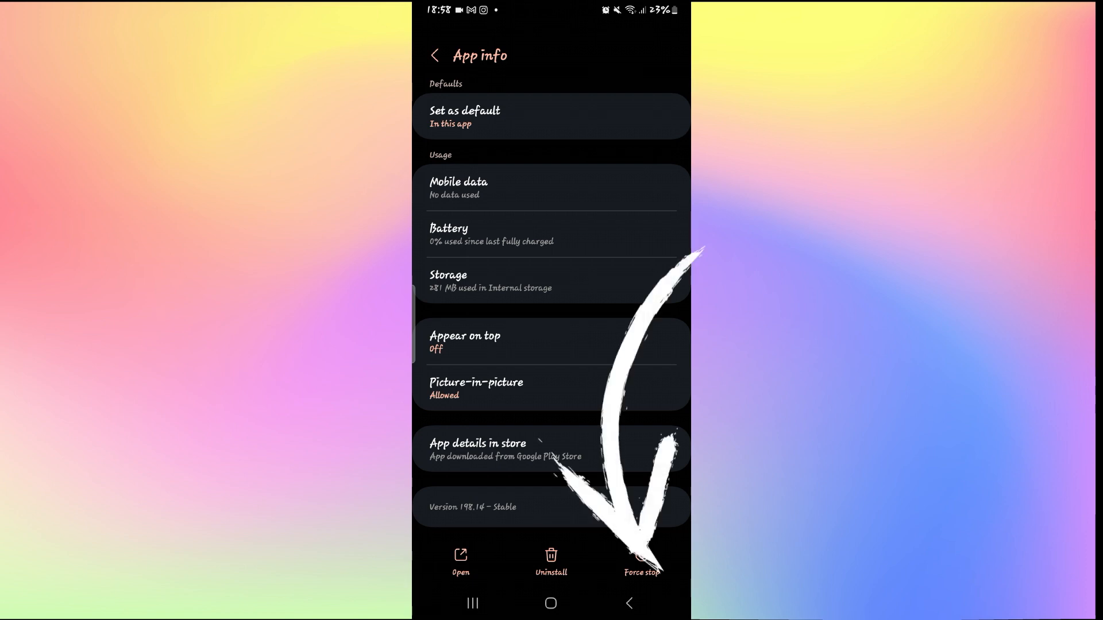
click(641, 561)
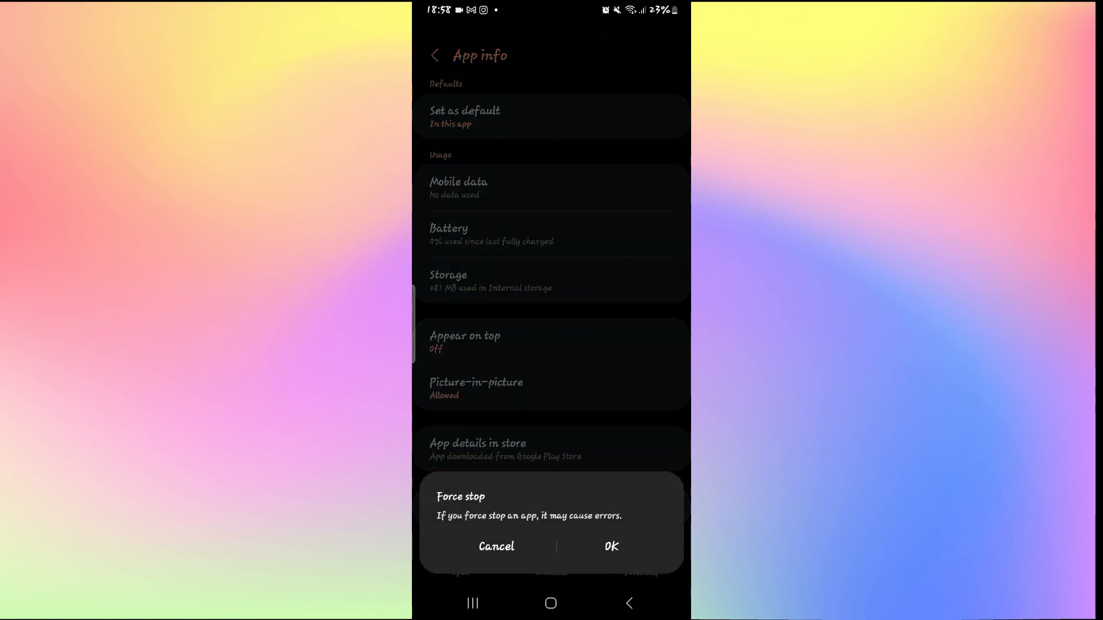
click(495, 546)
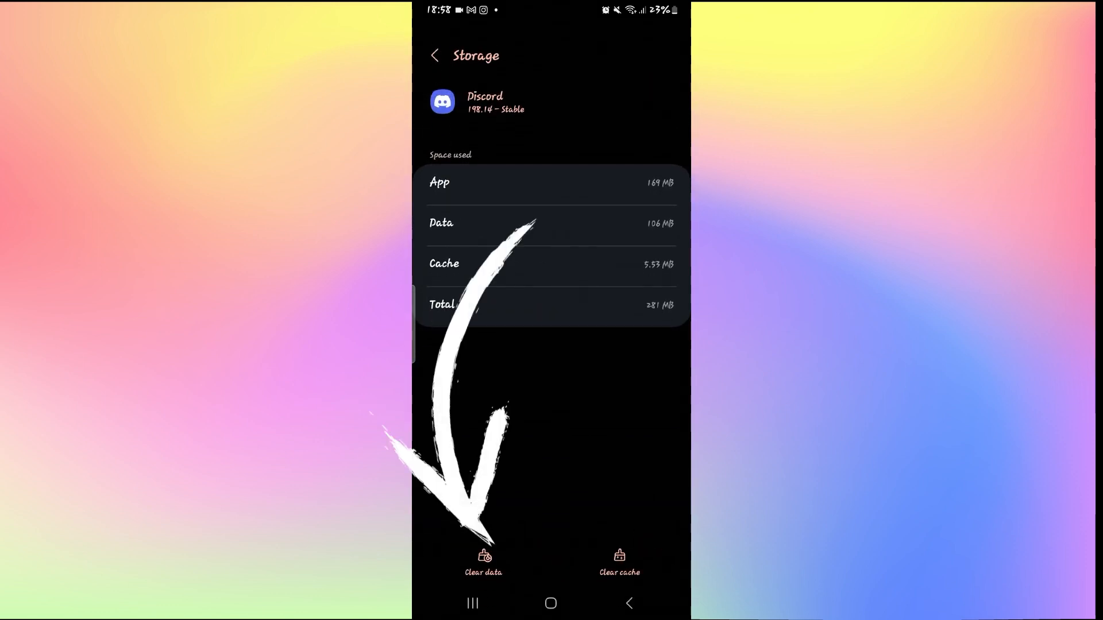
Clear Discord's storage data, confirm deletion, and return to the home screen.
click(483, 563)
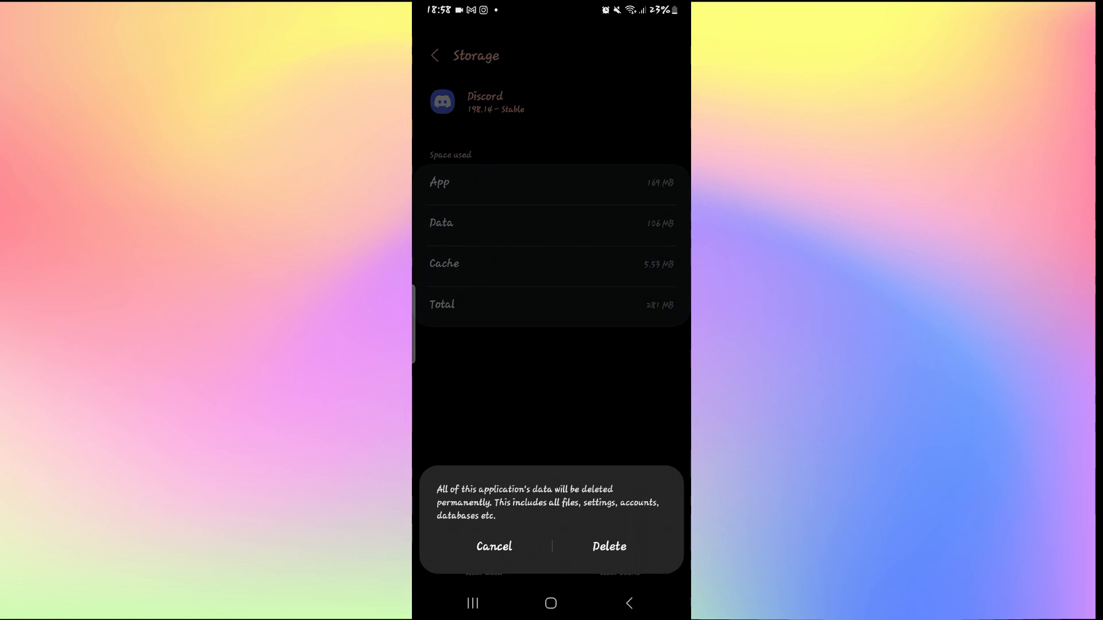
click(494, 546)
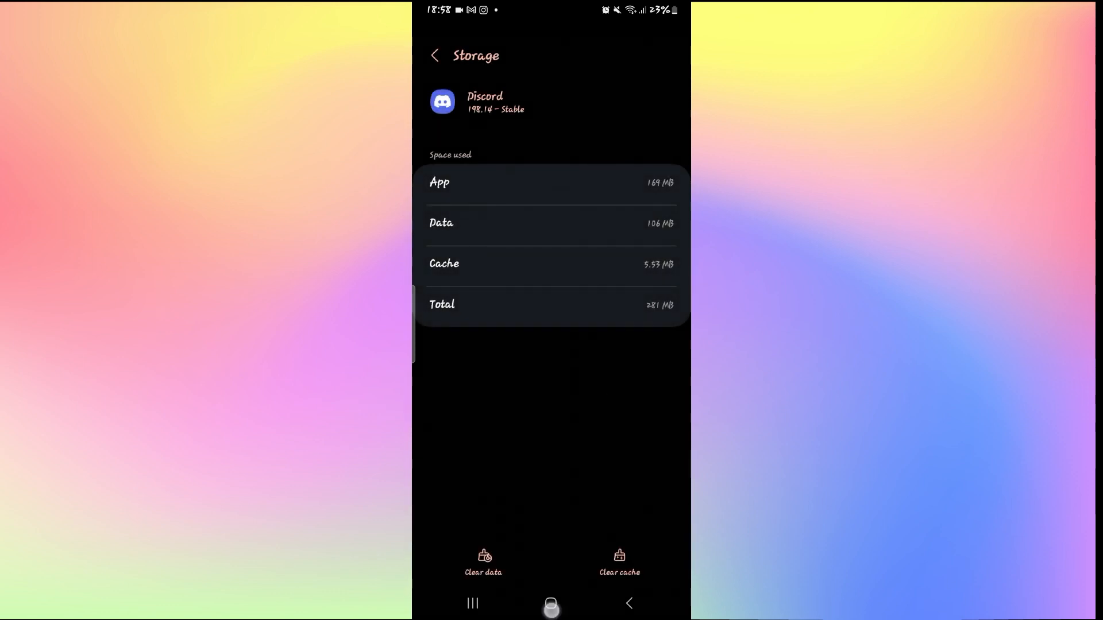
click(551, 604)
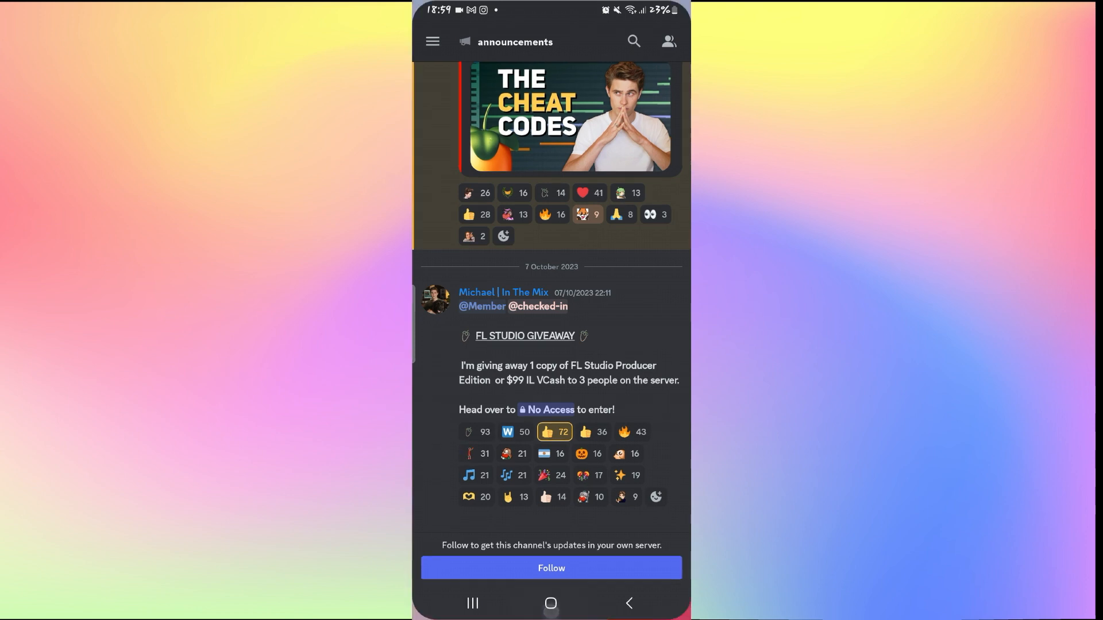
Close the reopened Discord back to the home screen.
click(551, 603)
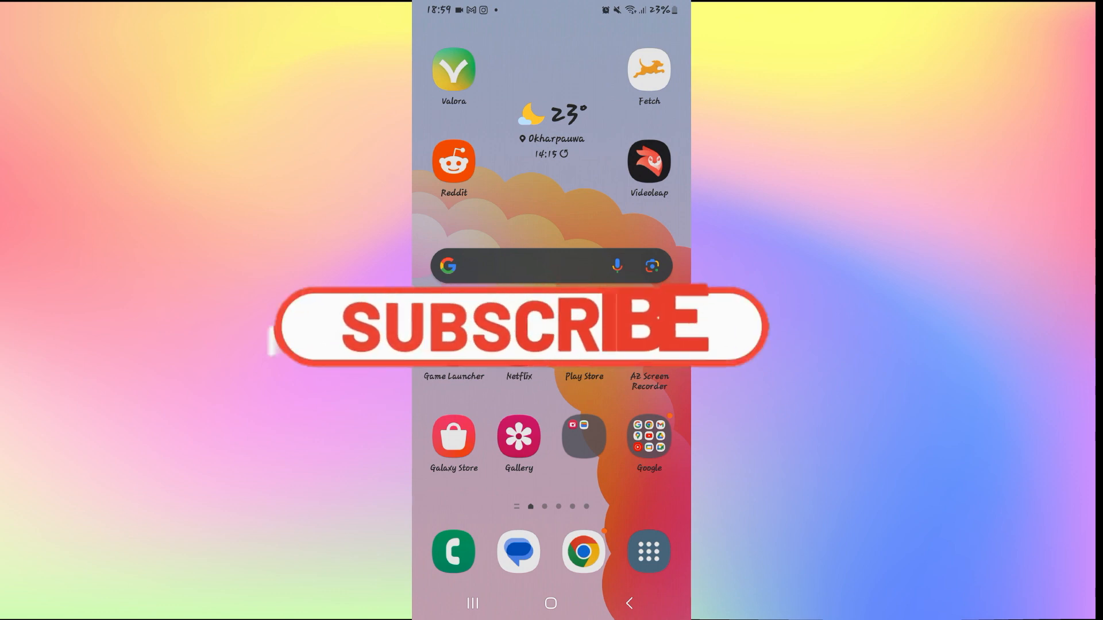